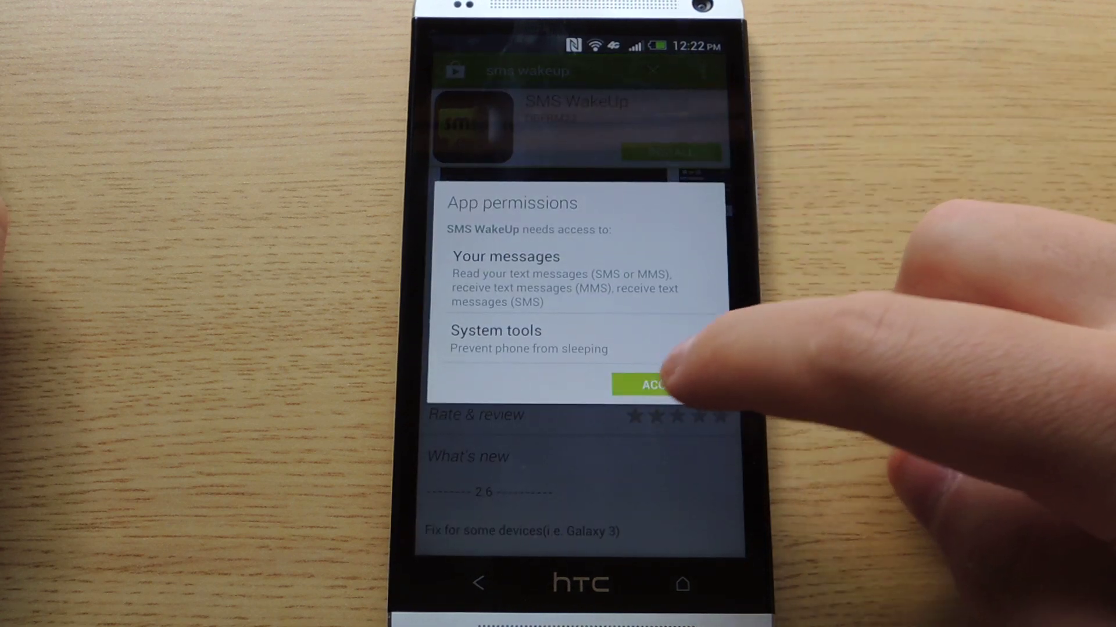
Step: Accept SMS WakeUp's requested permissions so the install proceeds
{"action": "left_click", "coordinate": [660, 385]}
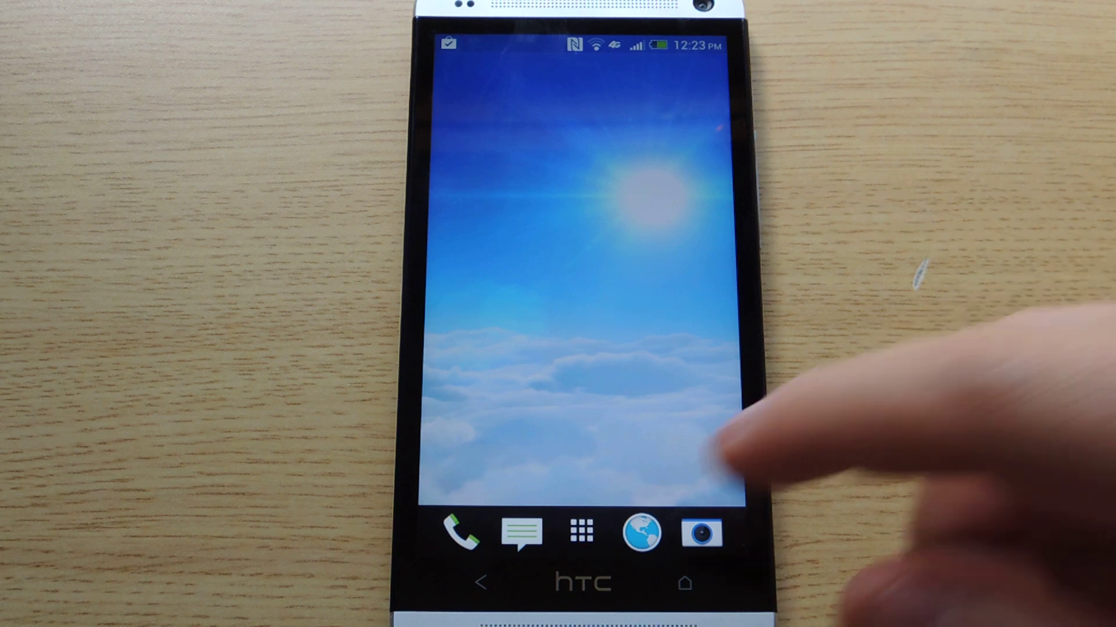
Step: Launch the newly installed SMS WakeUp app, landing on its preferences
{"action": "left_click", "coordinate": [582, 533]}
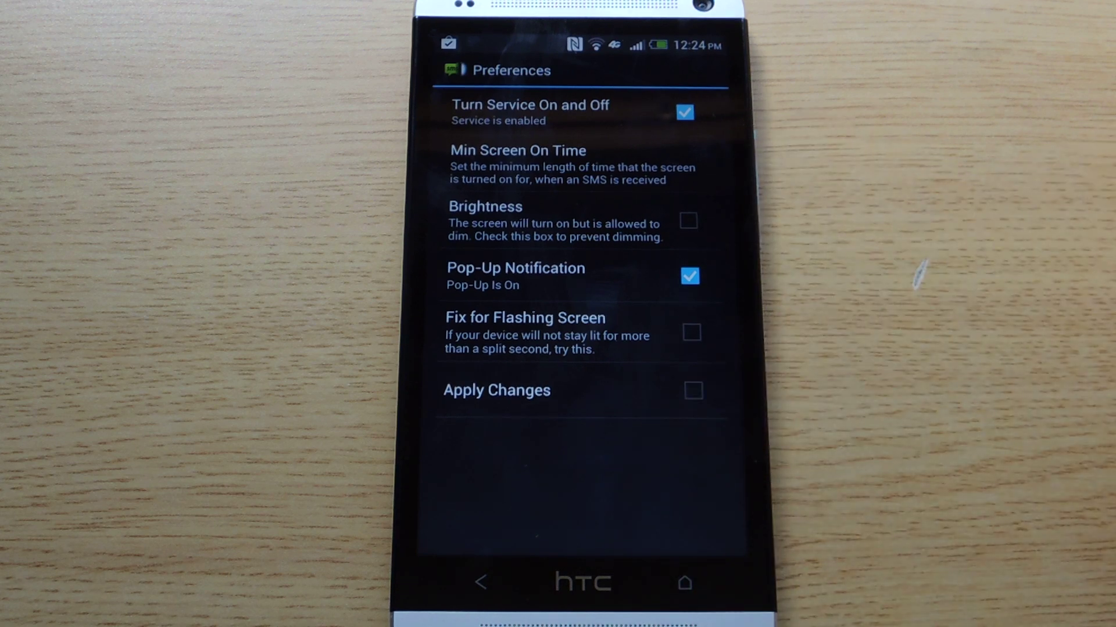
Step: Review Min Screen On Time unchanged, leave Pop-Up Notification off, and return to the main screen
{"action": "left_click", "coordinate": [517, 169]}
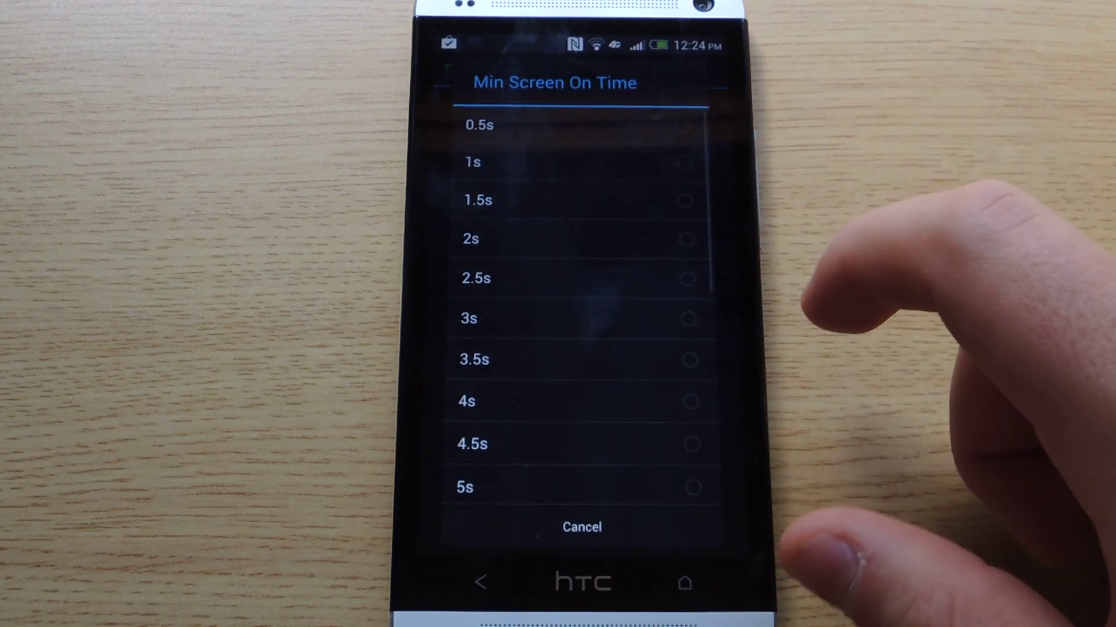
{"action": "left_click", "coordinate": [582, 527]}
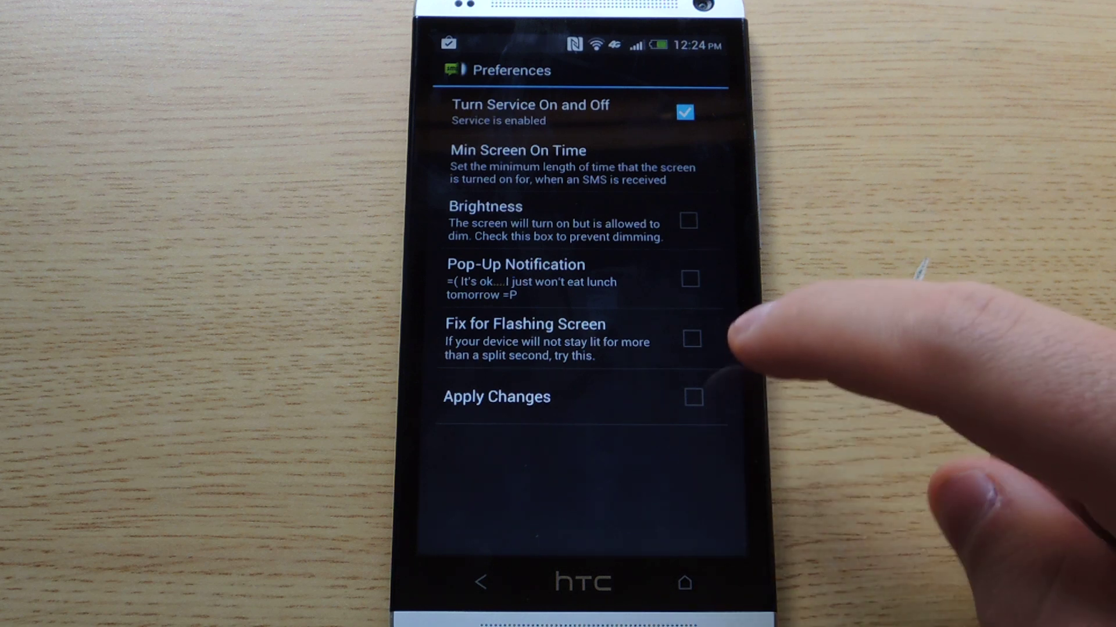
{"action": "left_click", "coordinate": [483, 581]}
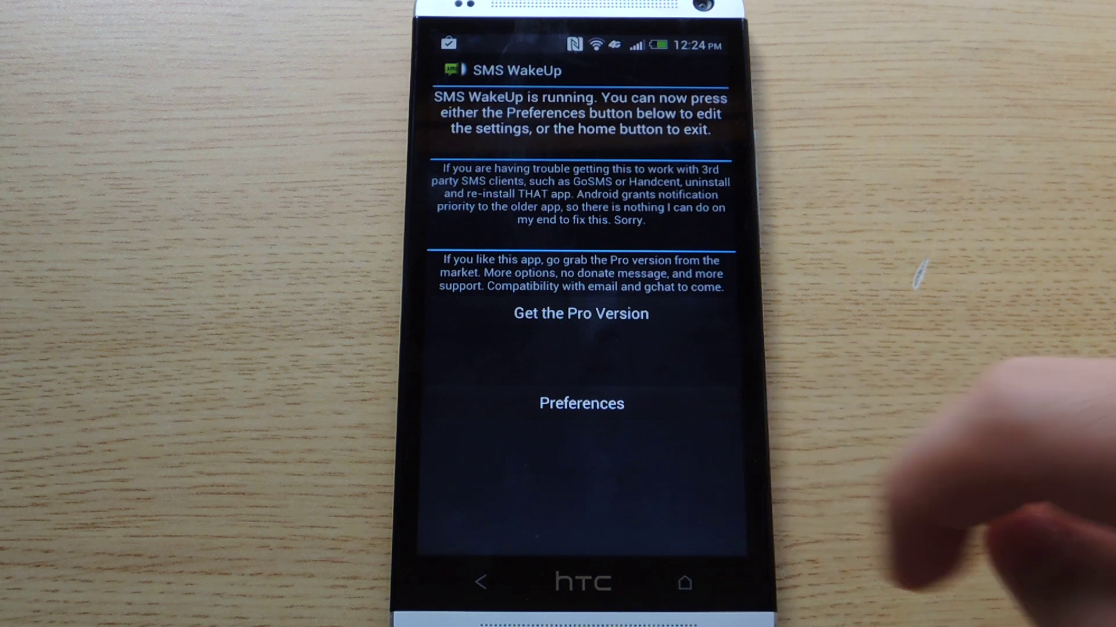